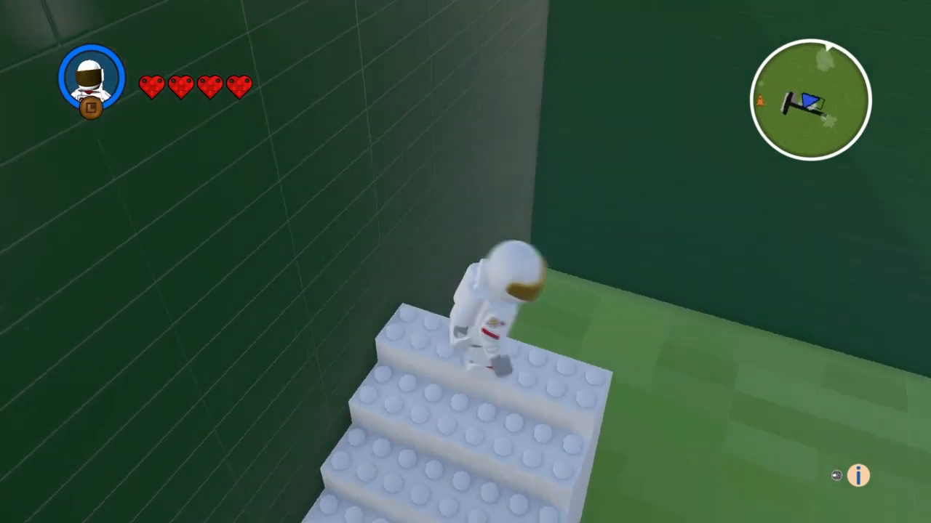
Step: Move forward to line up a long flat white piece along the staircase
key("w")
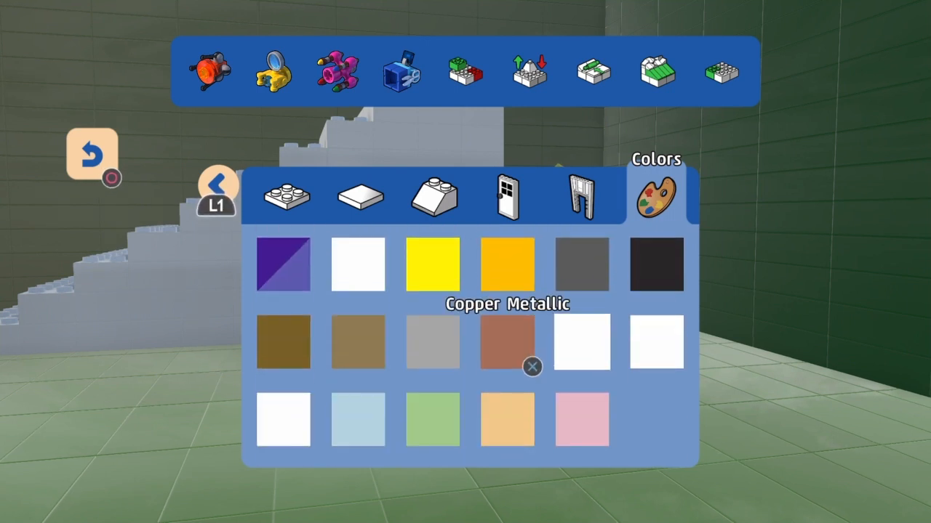
mouse_move(284, 341)
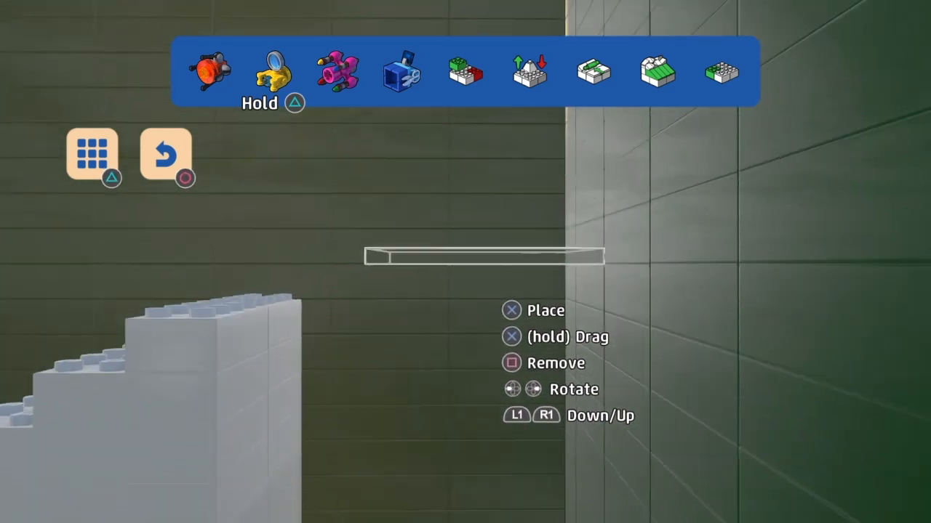
Step: Keep white selected in the colour palette and add a brick to the staircase top
left_click(91, 154)
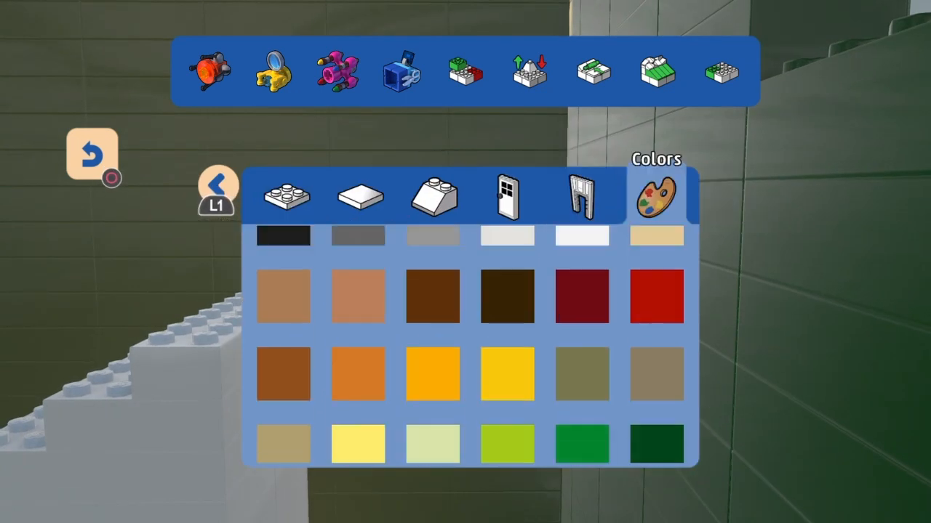
left_click(656, 194)
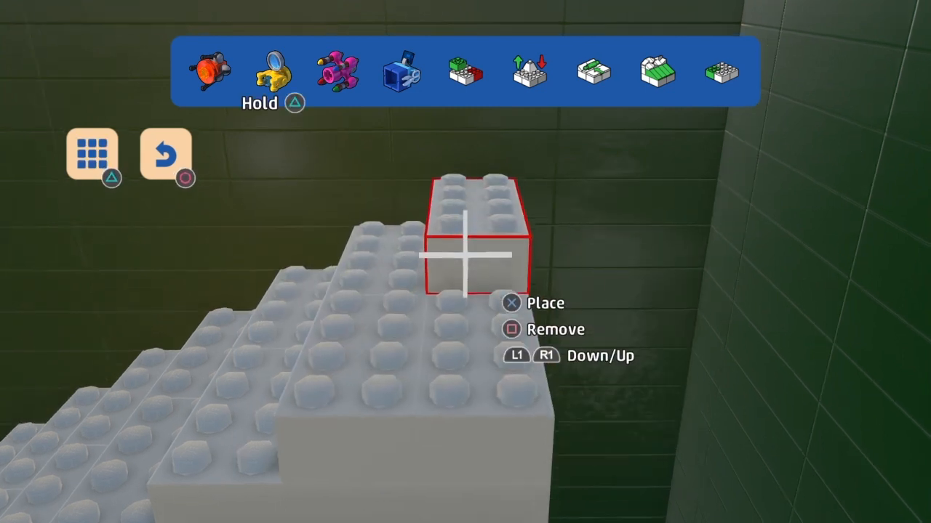
Step: Choose the 6x6 Flat Tile and set it over the top of the white staircase
left_click(93, 156)
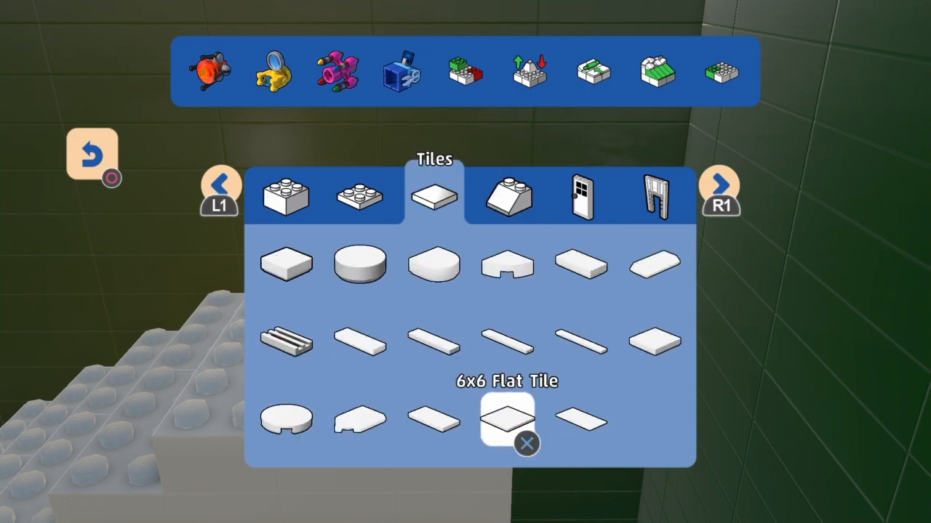
left_click(506, 420)
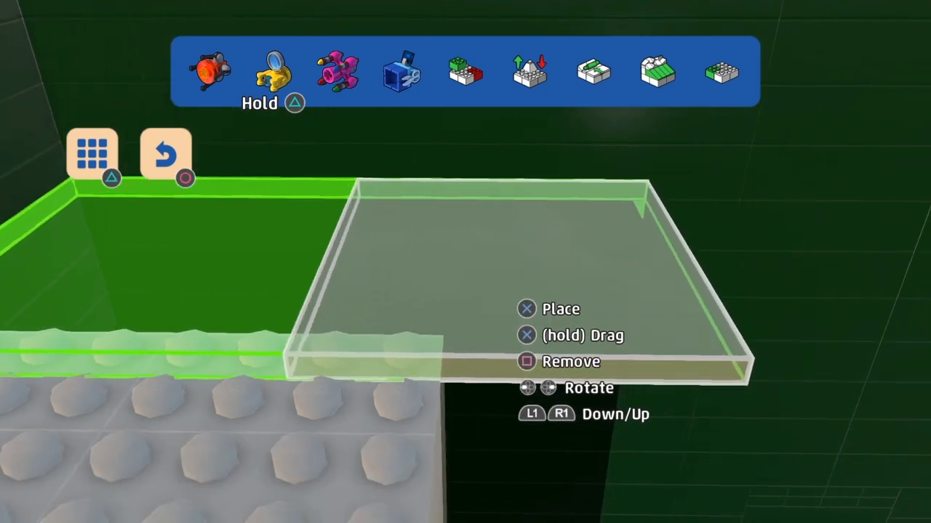
left_click(93, 153)
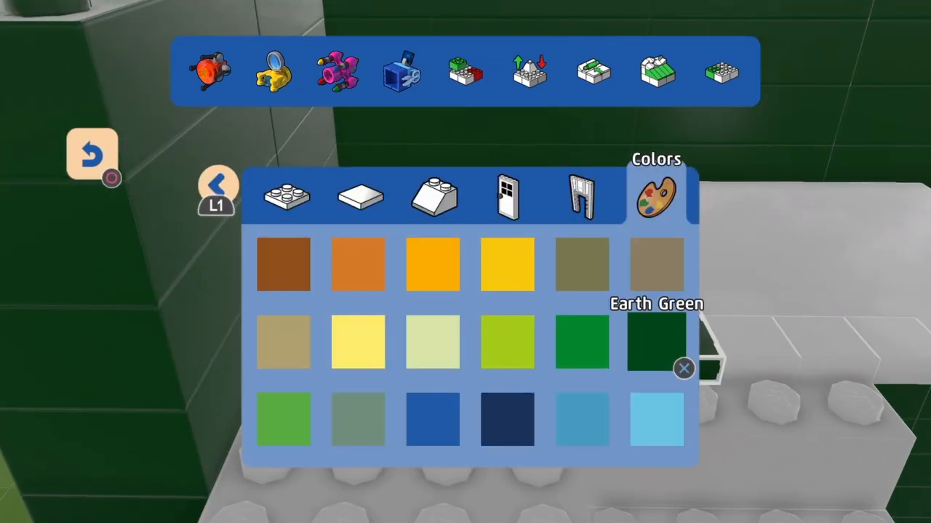
mouse_move(582, 344)
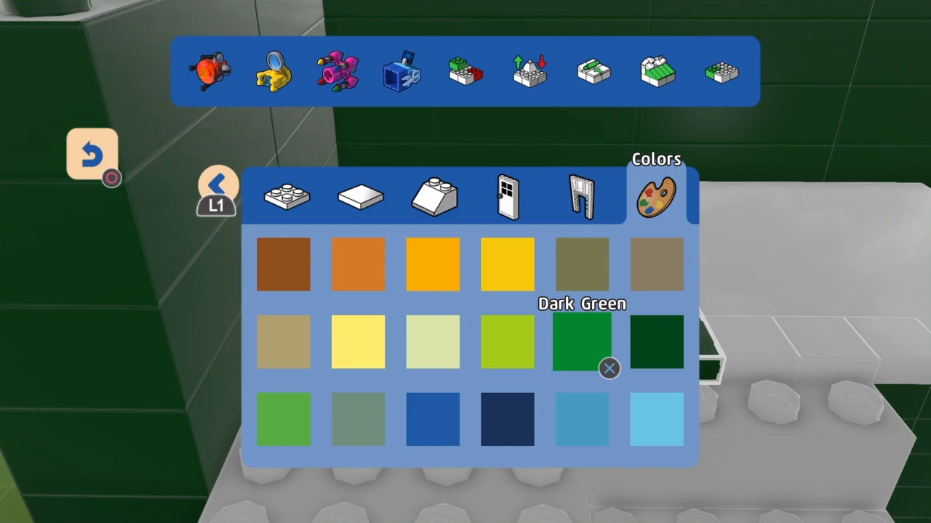
Step: Colour the platform tiles Dark Green and line up an 8x16 flat tile beside the staircase
left_click(655, 341)
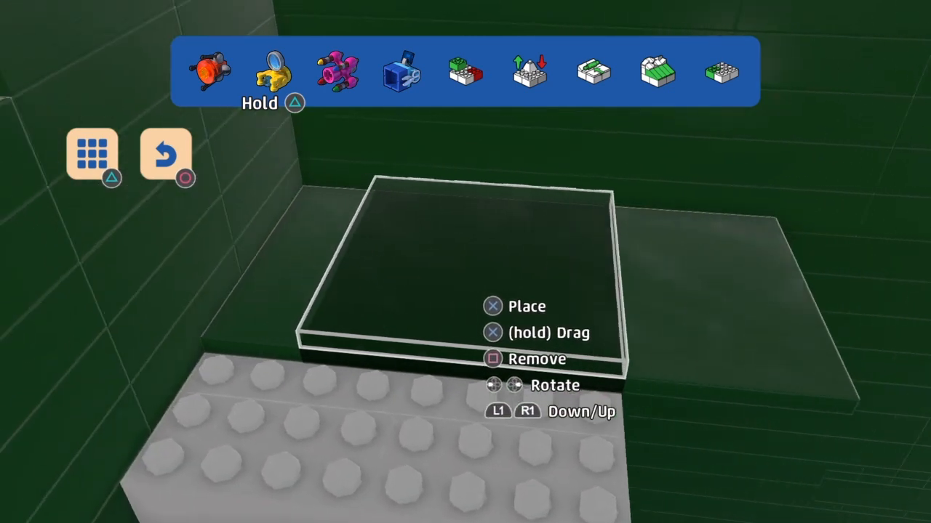
left_click(91, 156)
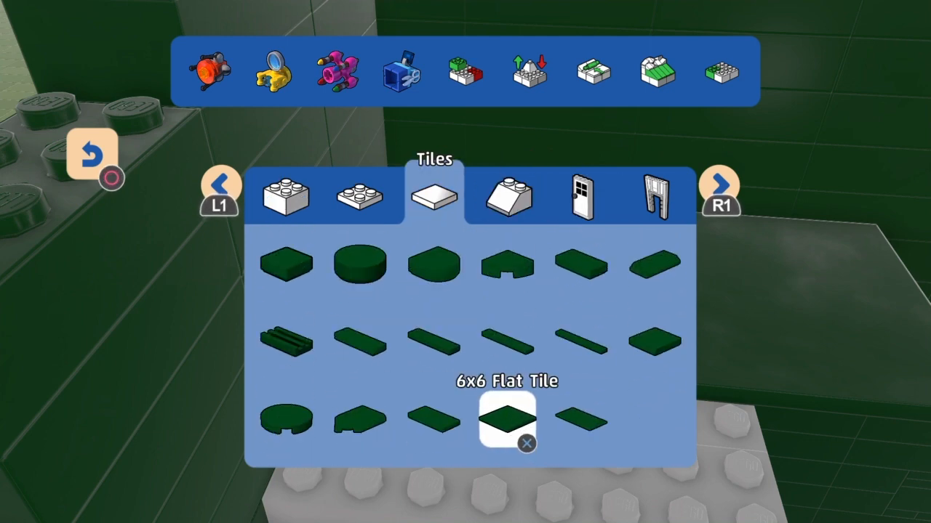
left_click(506, 421)
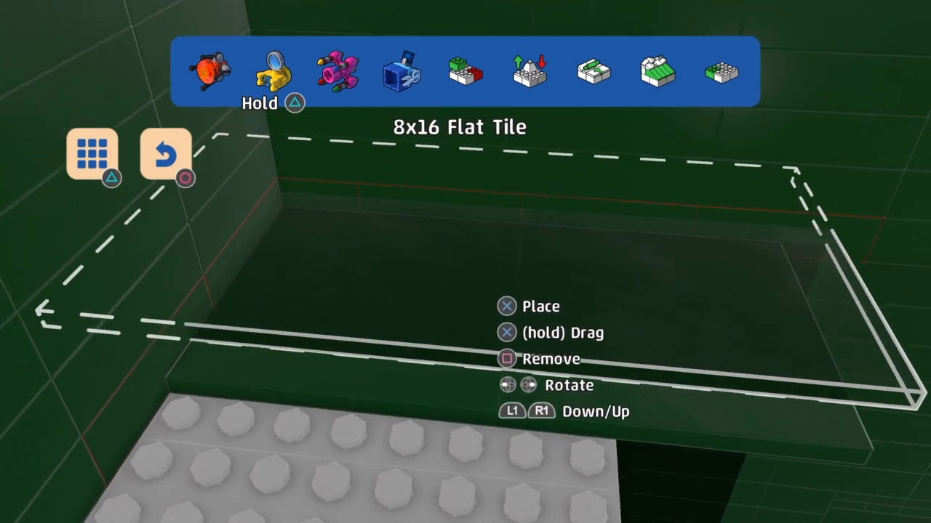